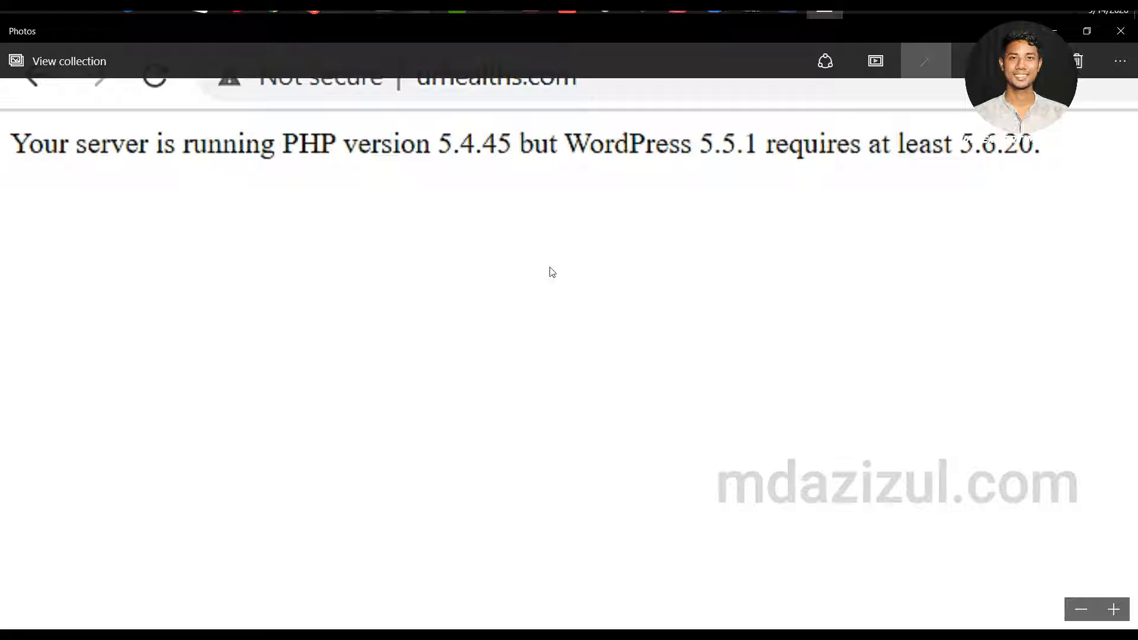
mouse_move(396, 518)
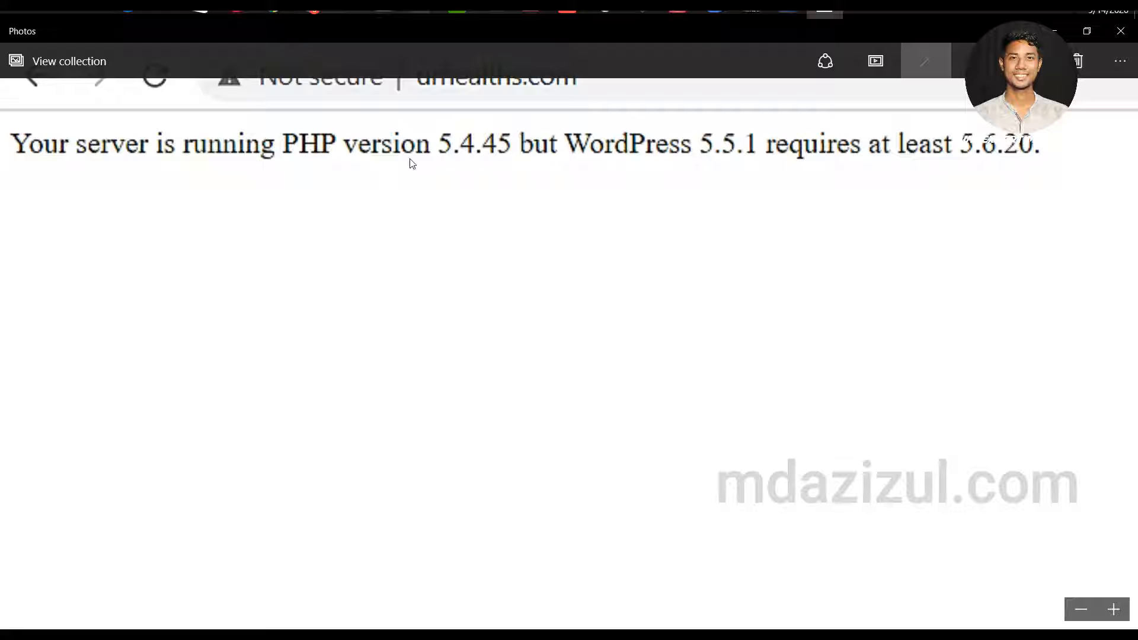
mouse_move(493, 174)
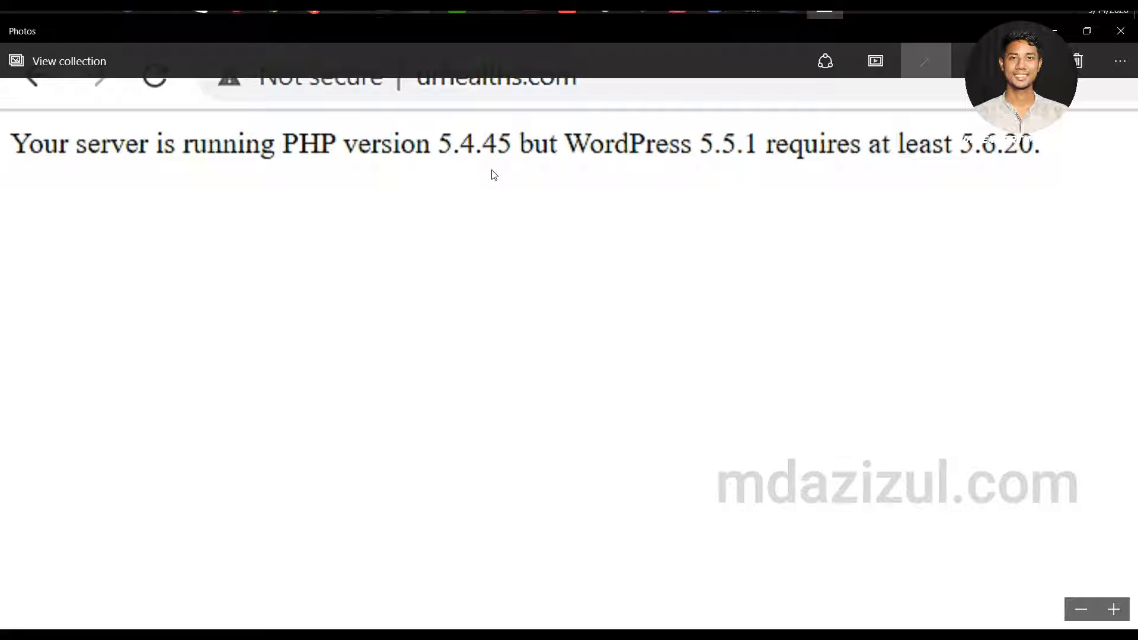
mouse_move(426, 261)
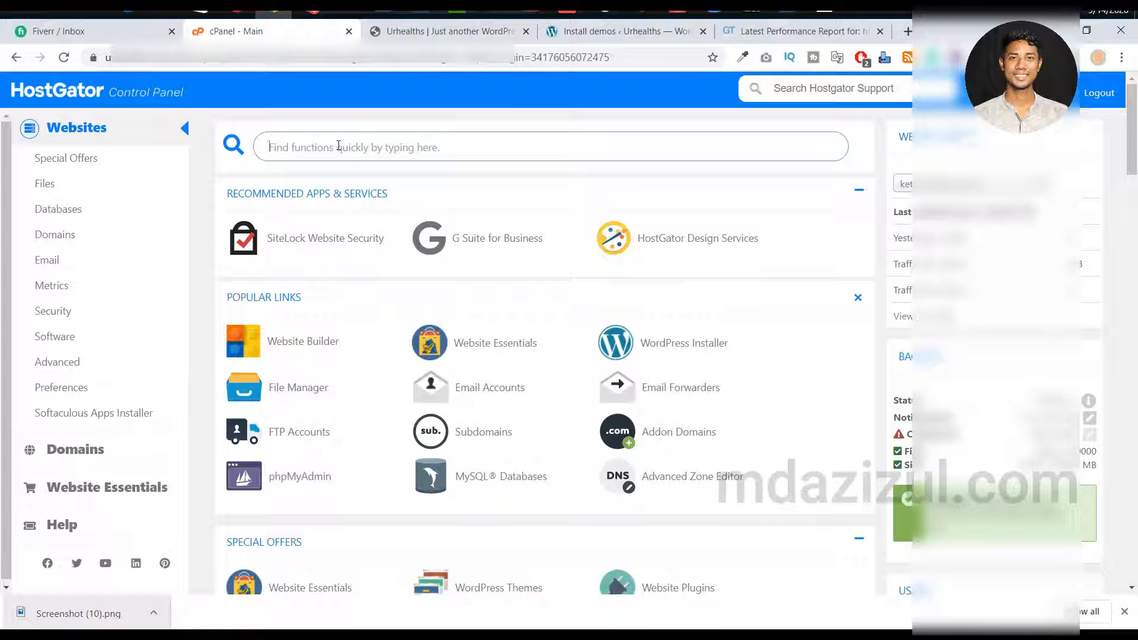
Step: Search cPanel for "php" and launch MultiPHP Manager from the Software section
type("php")
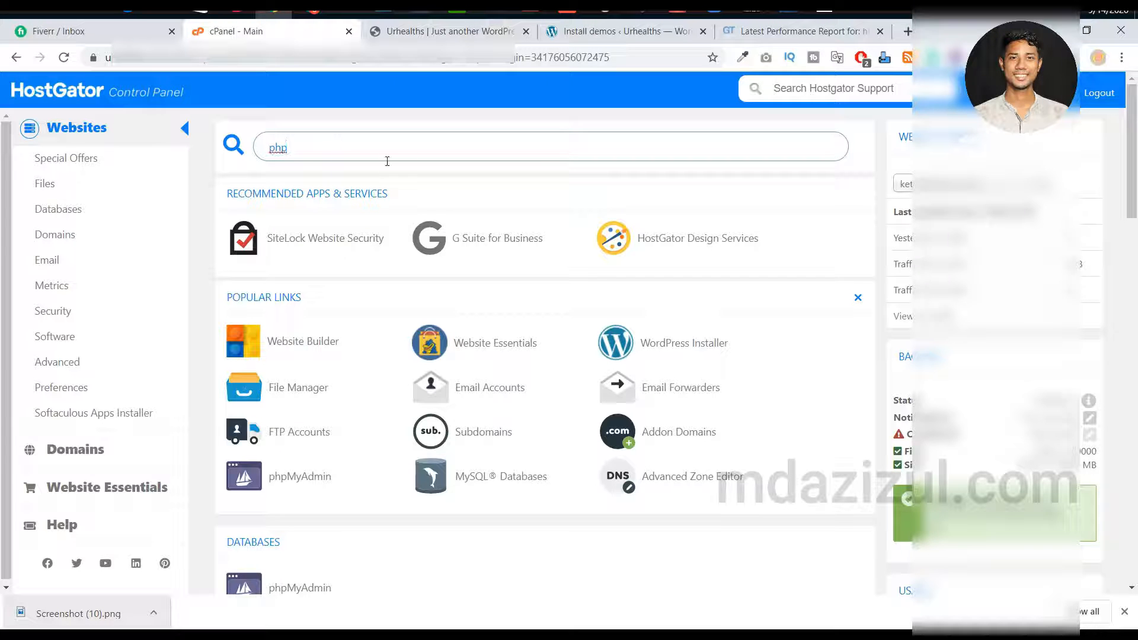
scroll("down", 3)
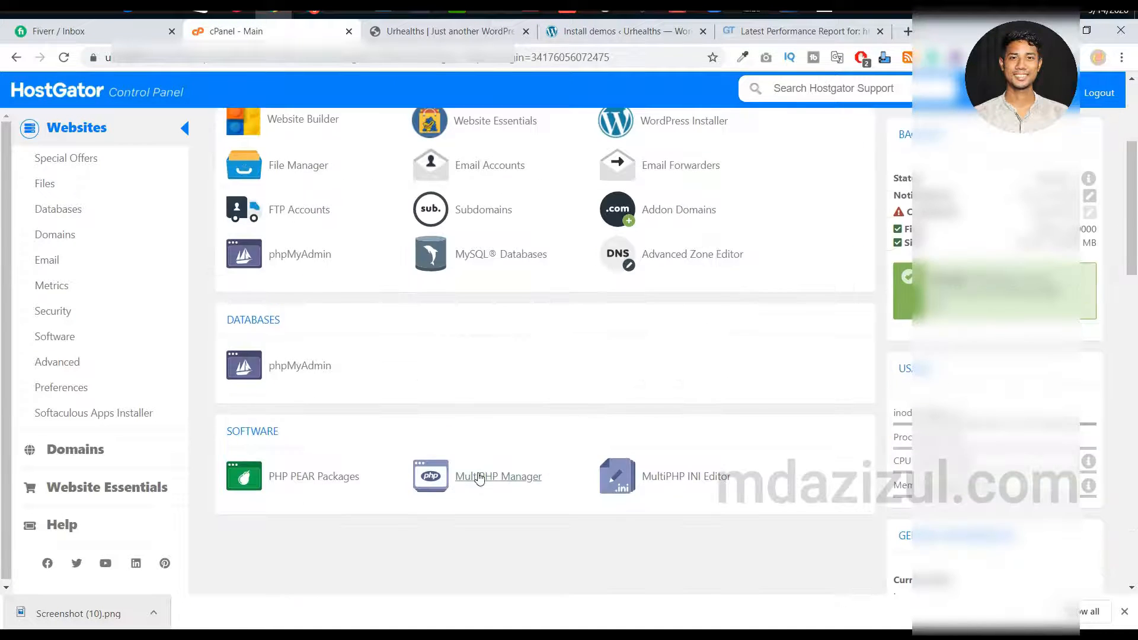
mouse_move(499, 477)
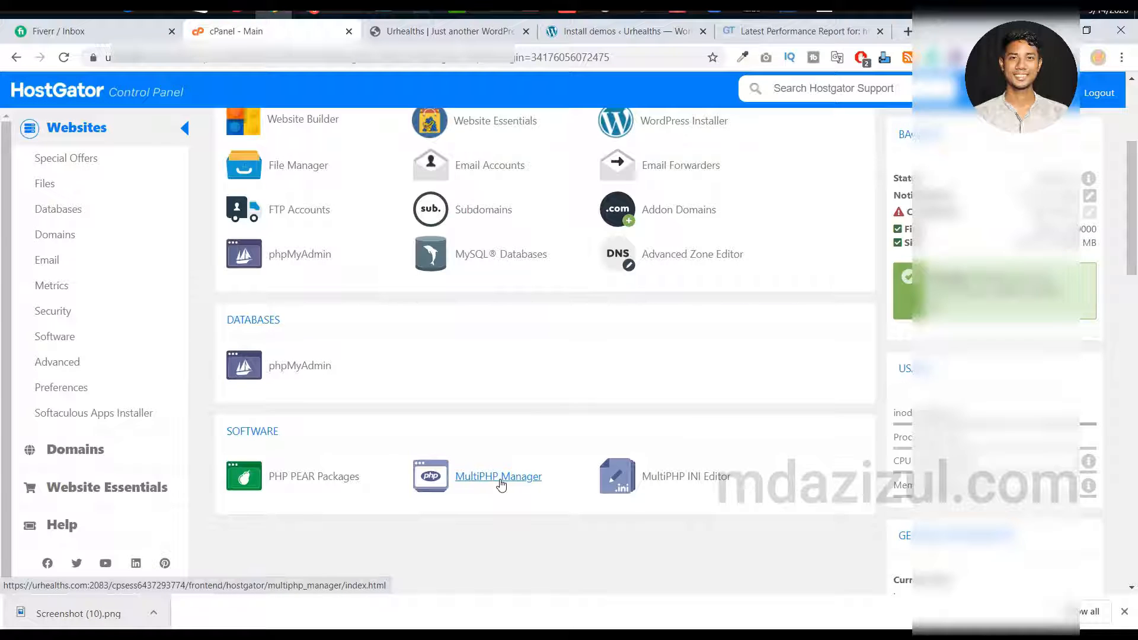
left_click(498, 477)
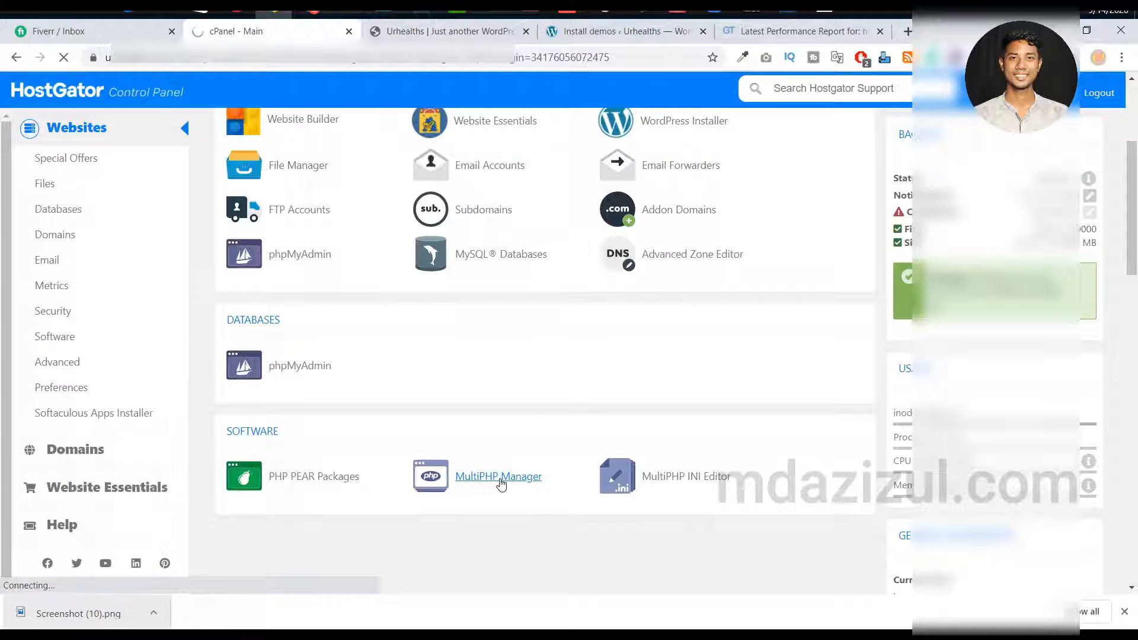
Step: Tick the second domain and choose ea-php74 as its PHP version, not yet applied
left_click(498, 477)
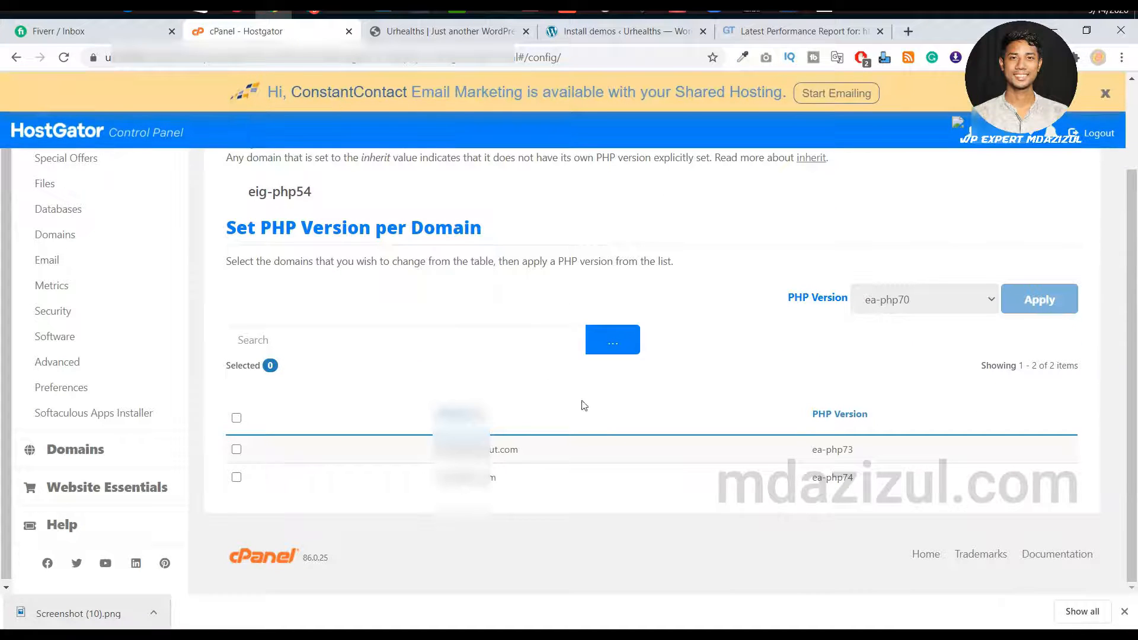
mouse_move(274, 467)
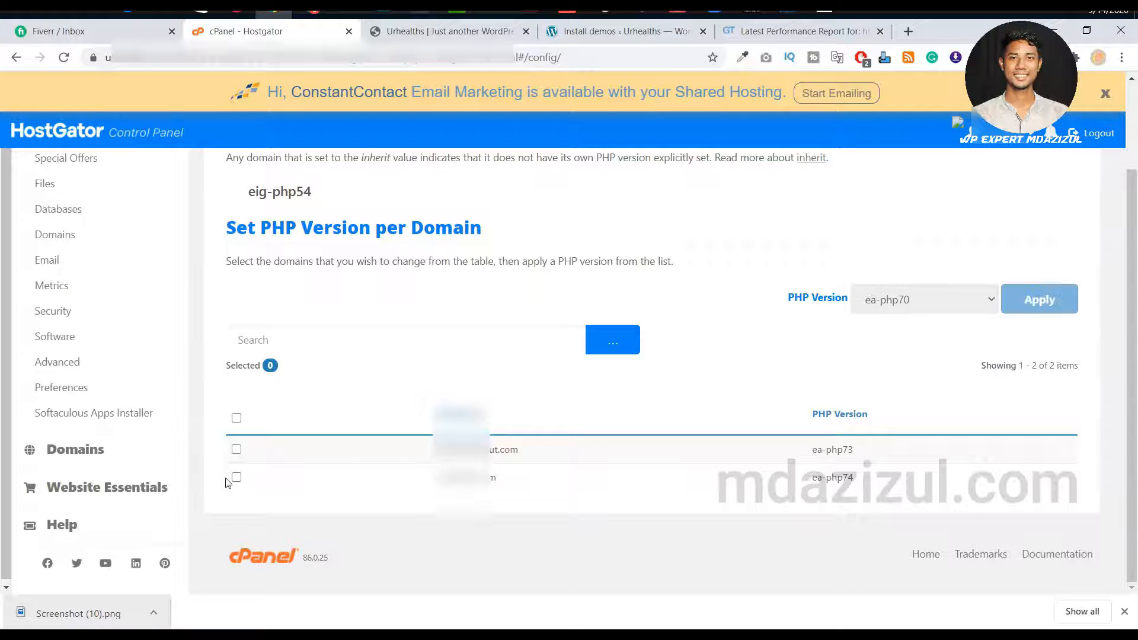
left_click(236, 478)
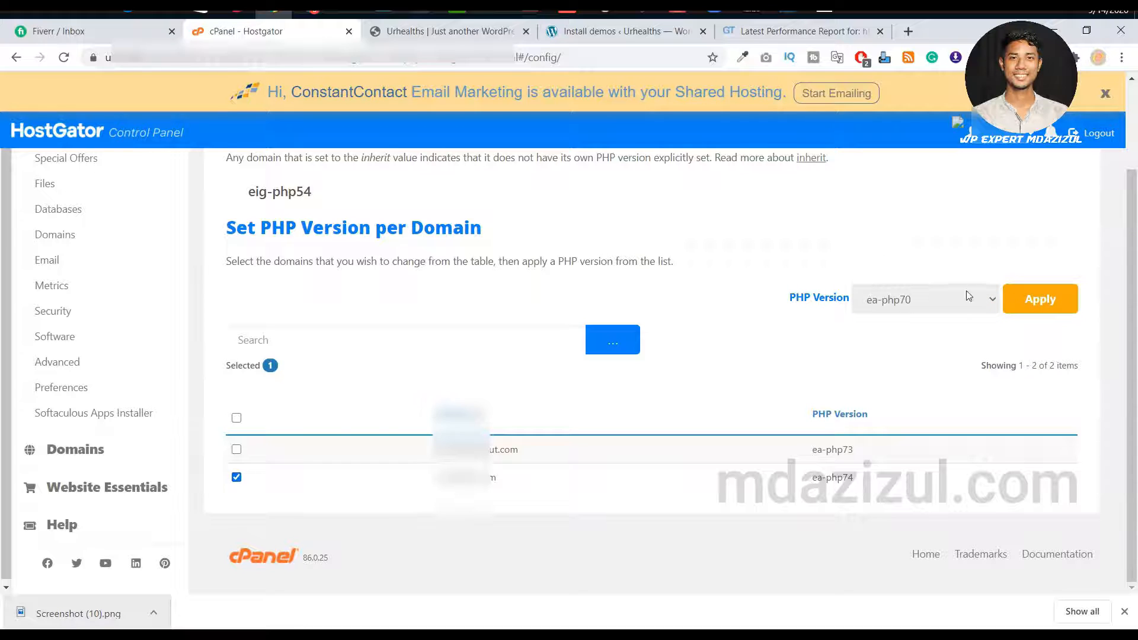
left_click(925, 299)
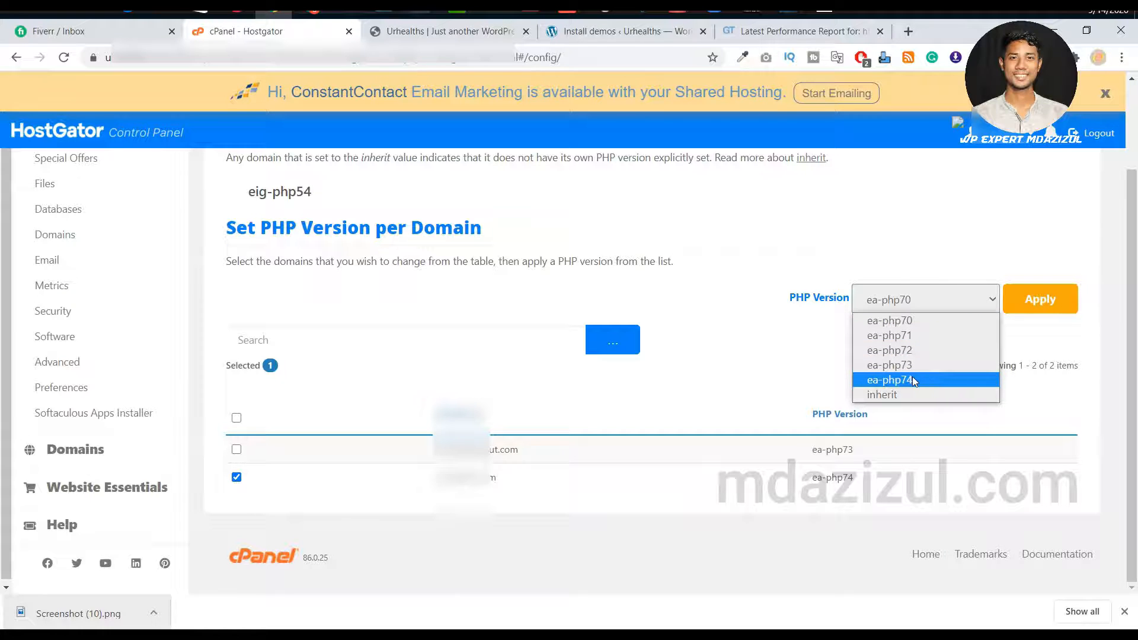
left_click(887, 379)
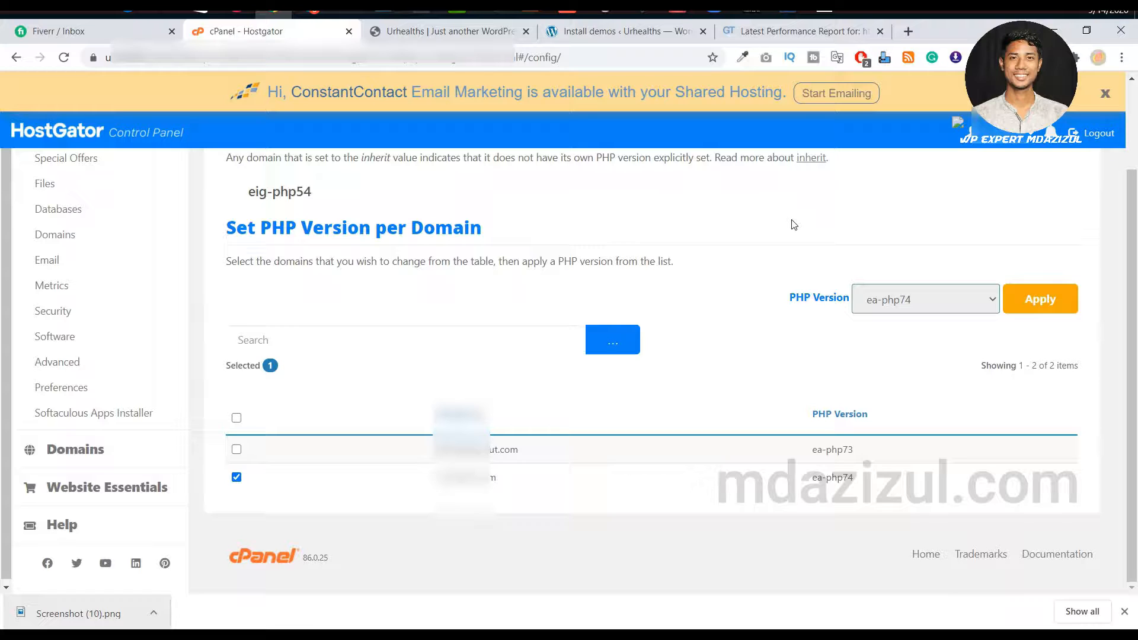
mouse_move(743, 381)
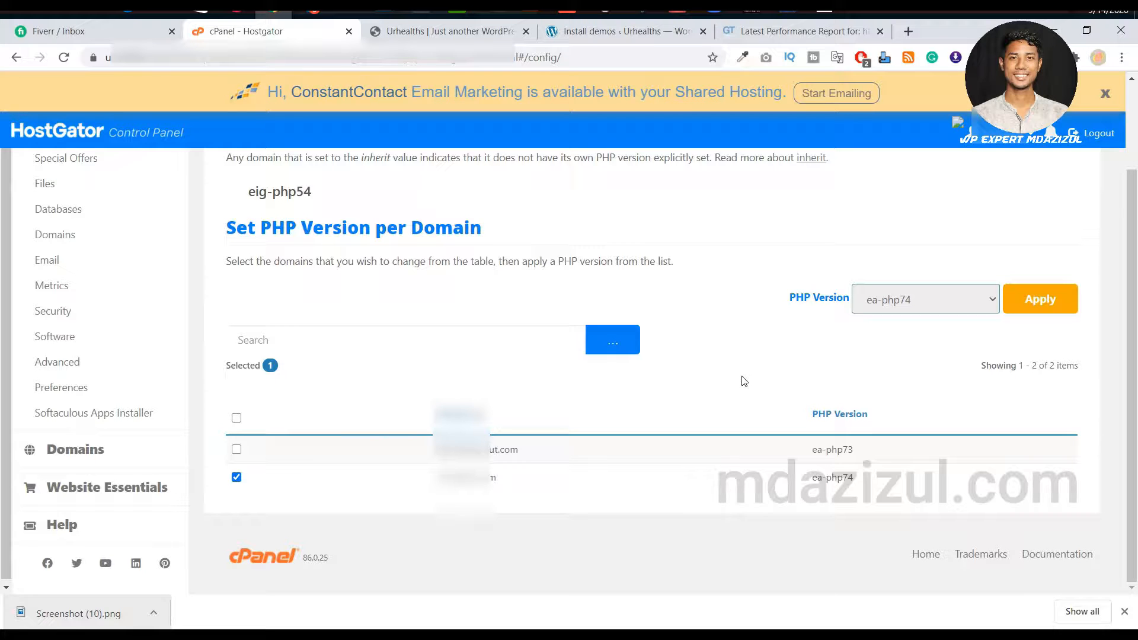